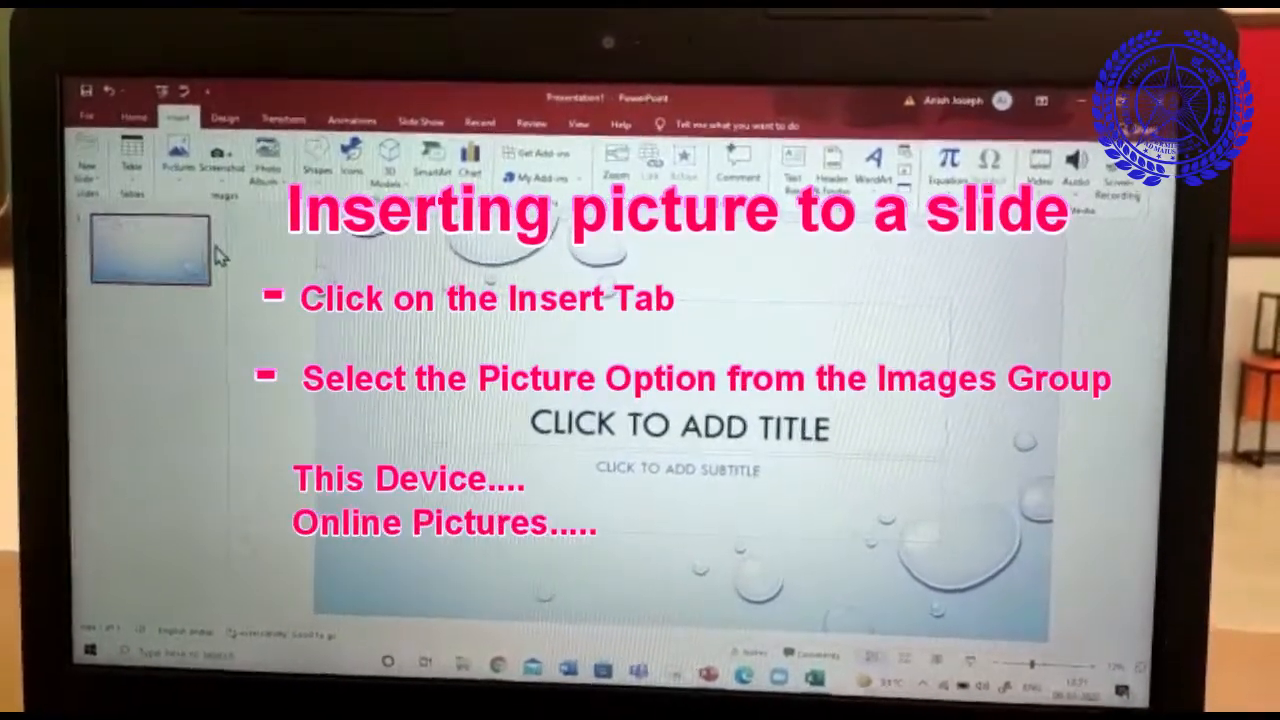
# Show the Pictures source choices (This Device / Online Pictures) from the Insert ribbon.
pyautogui.click(178, 160)
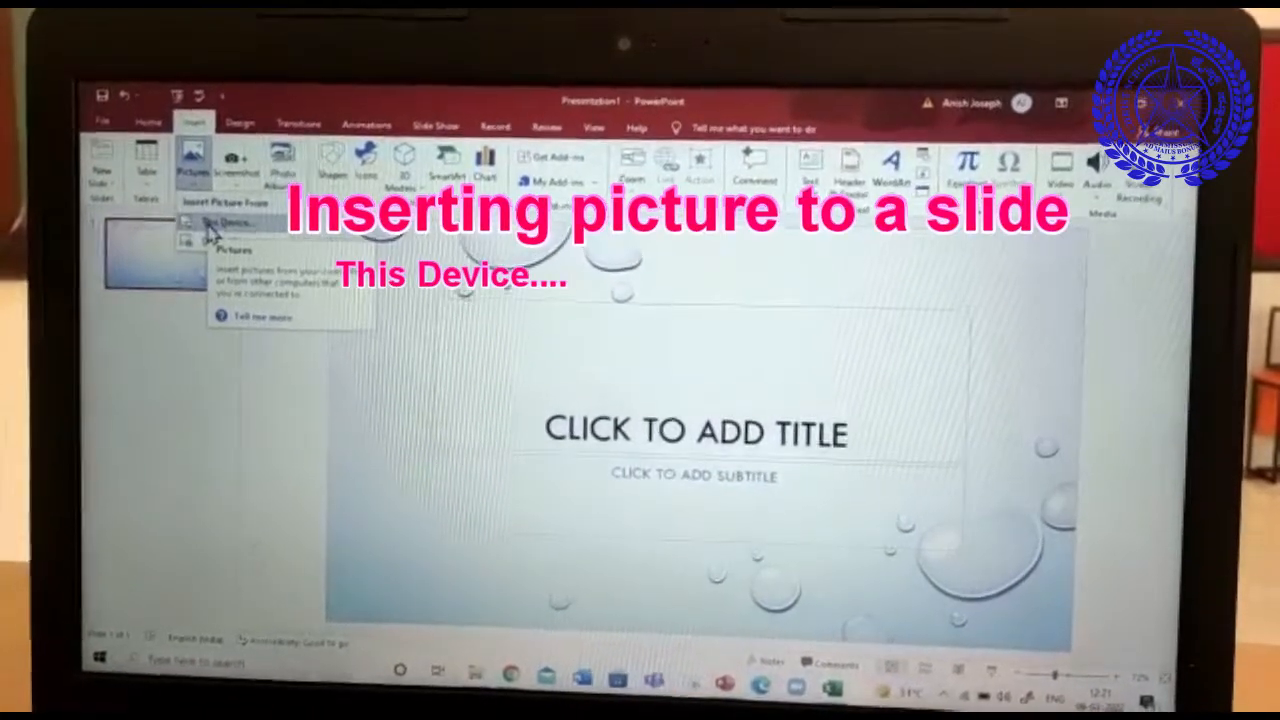
pyautogui.moveTo(230, 242)
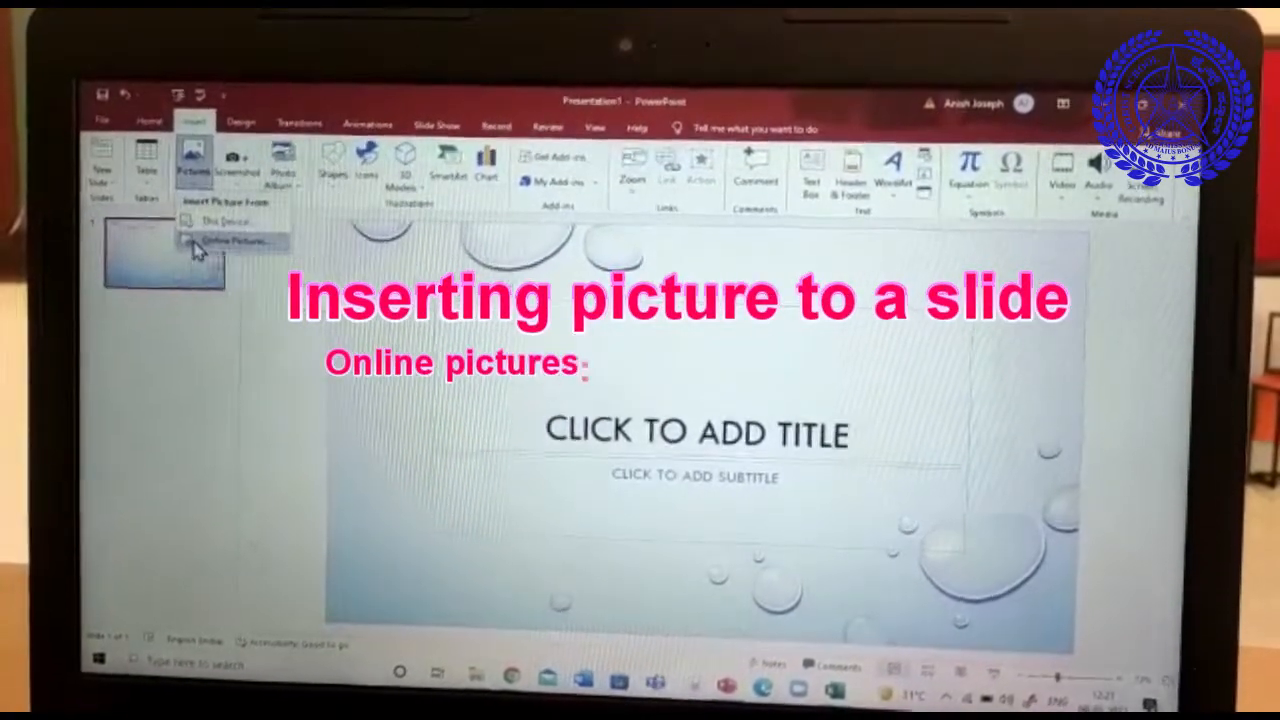
pyautogui.click(230, 240)
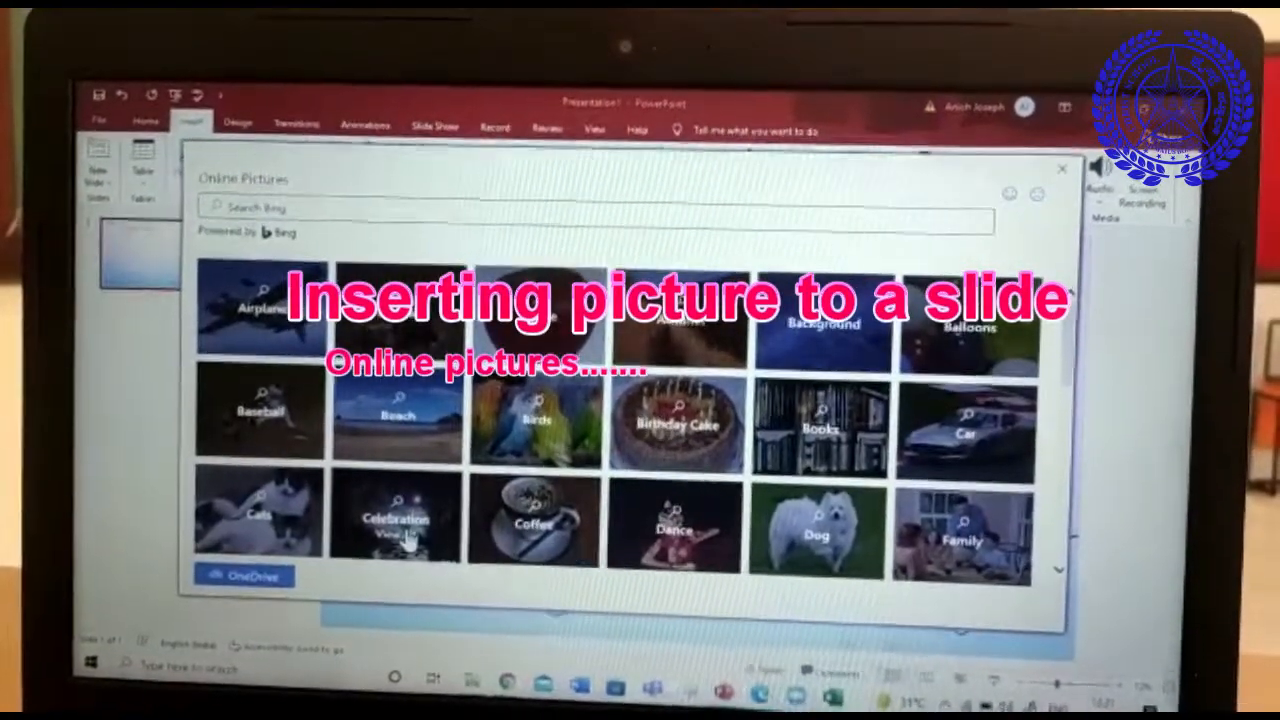
pyautogui.click(396, 520)
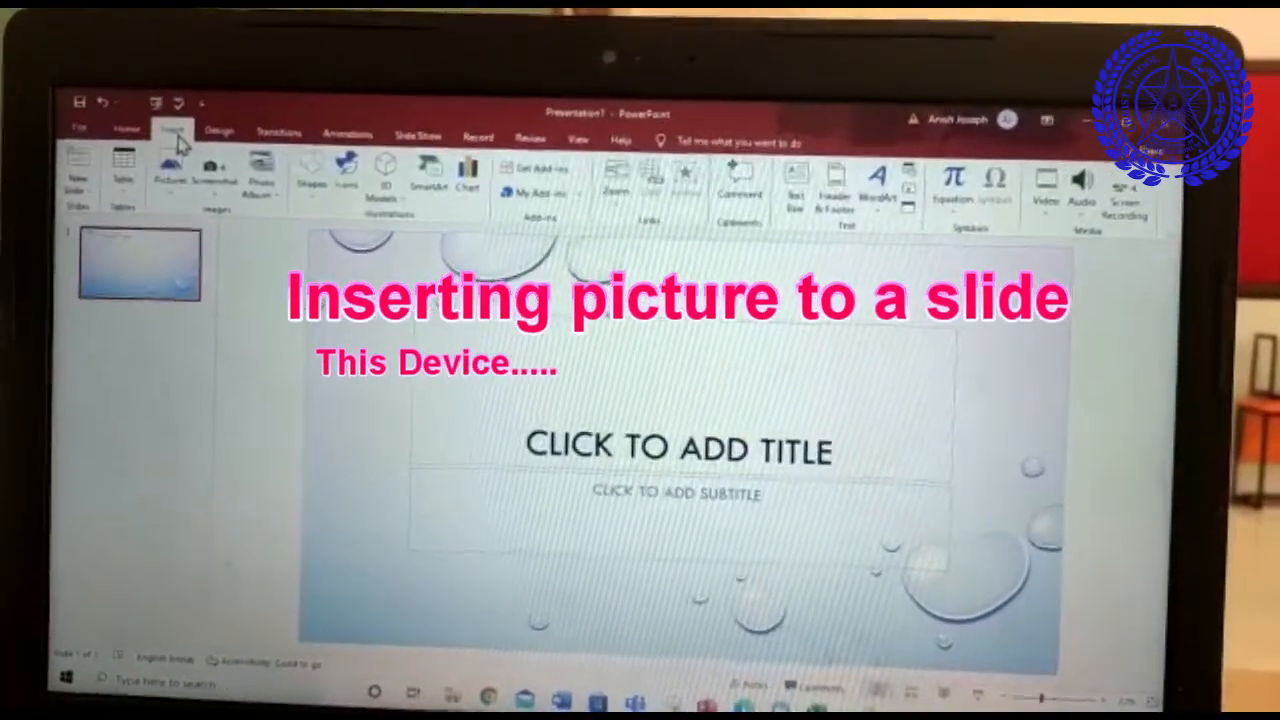
# Insert the photo of the two girls from the Videos folder via This Device.
pyautogui.click(168, 170)
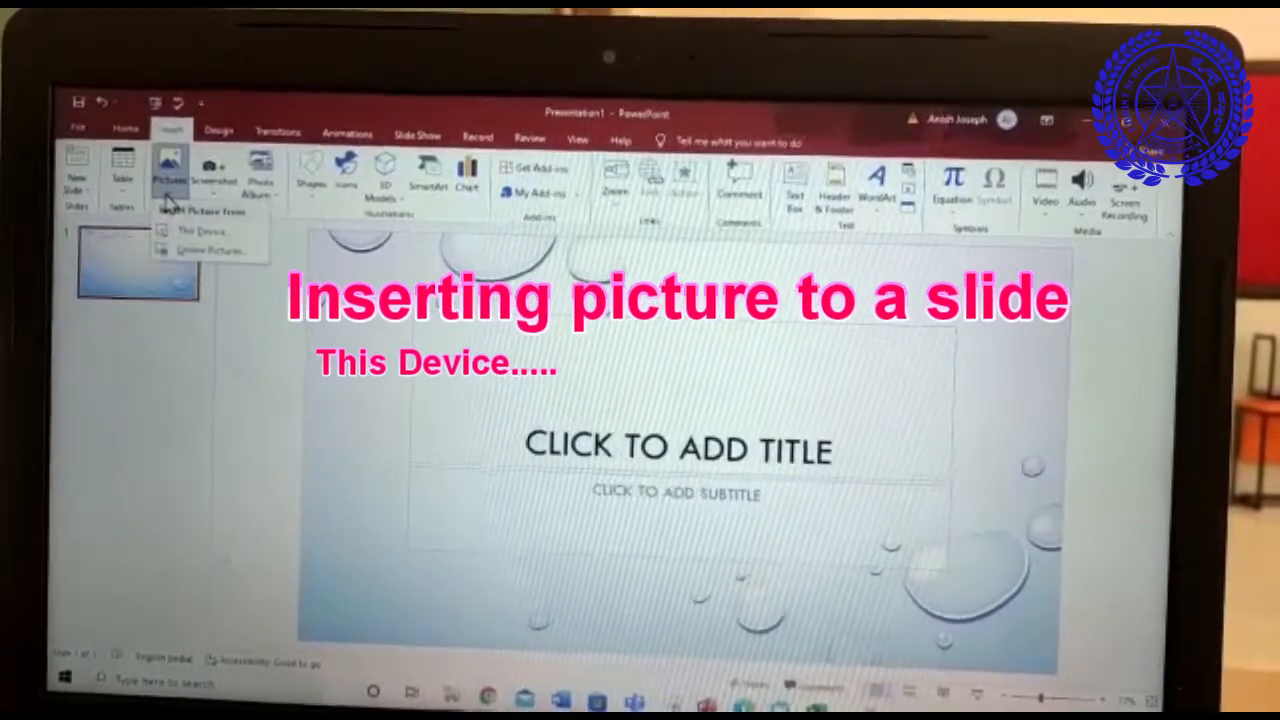
pyautogui.click(200, 230)
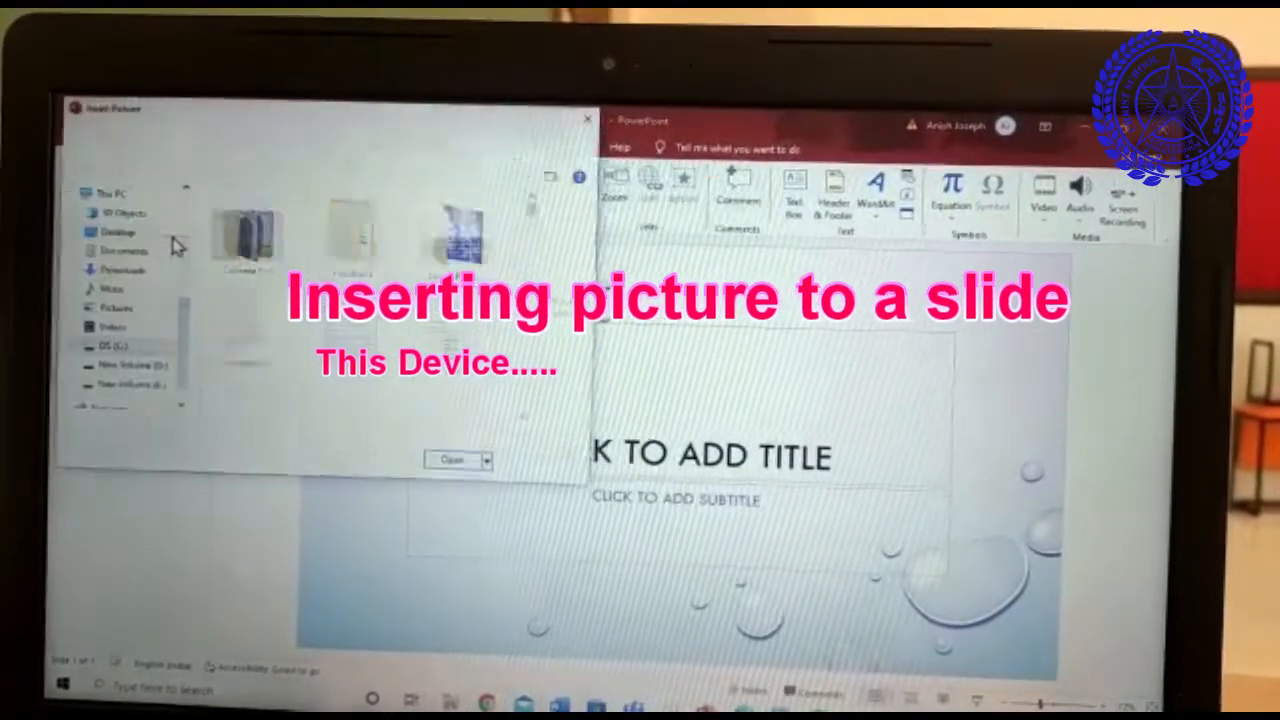
pyautogui.click(114, 312)
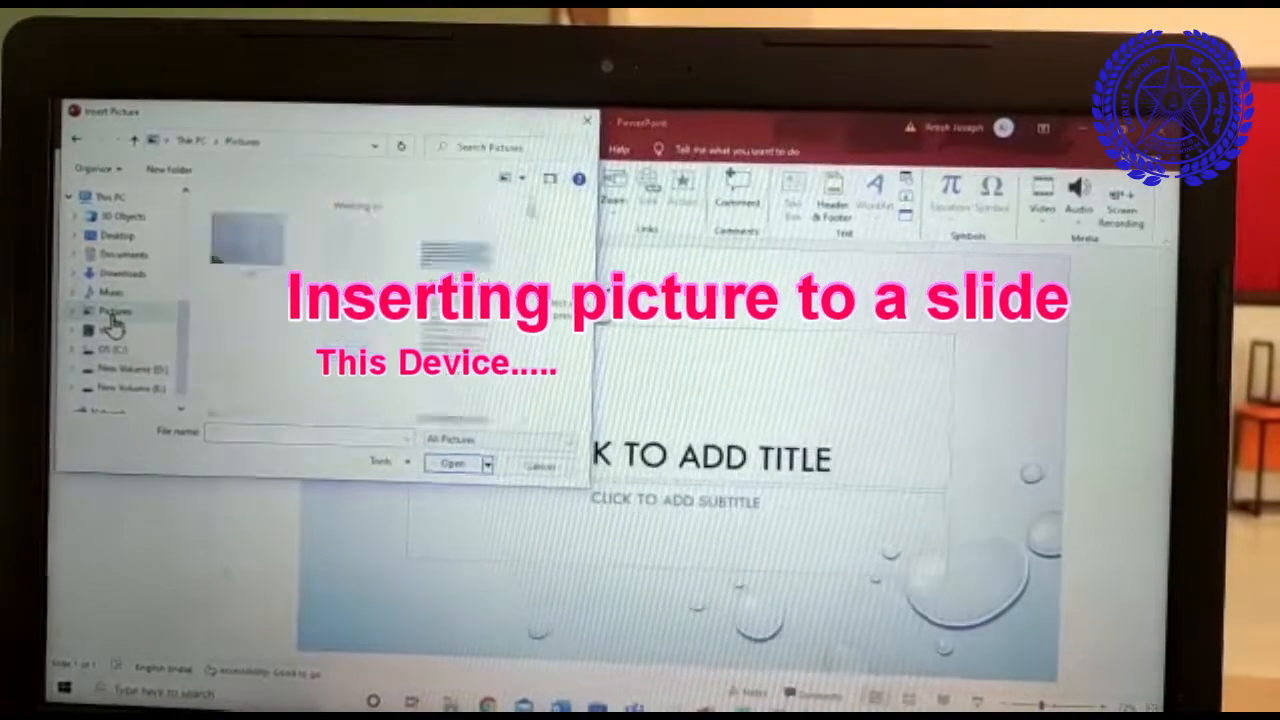
pyautogui.click(108, 334)
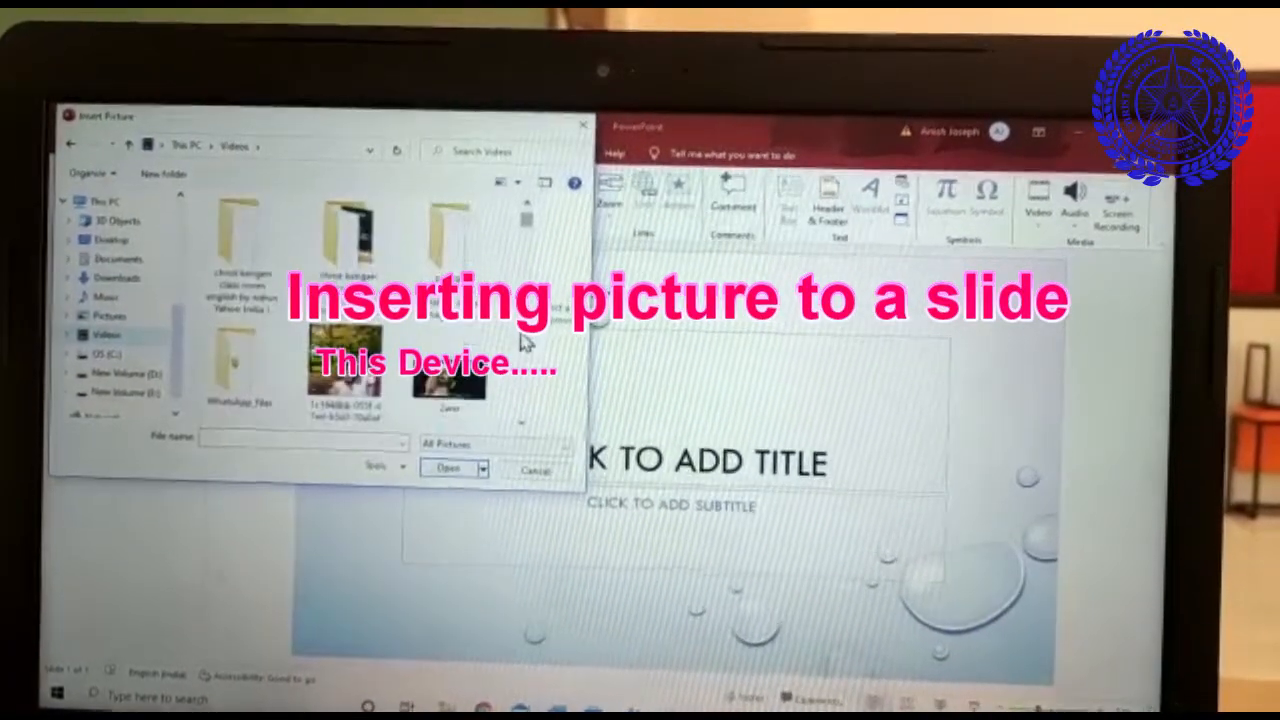
pyautogui.click(344, 360)
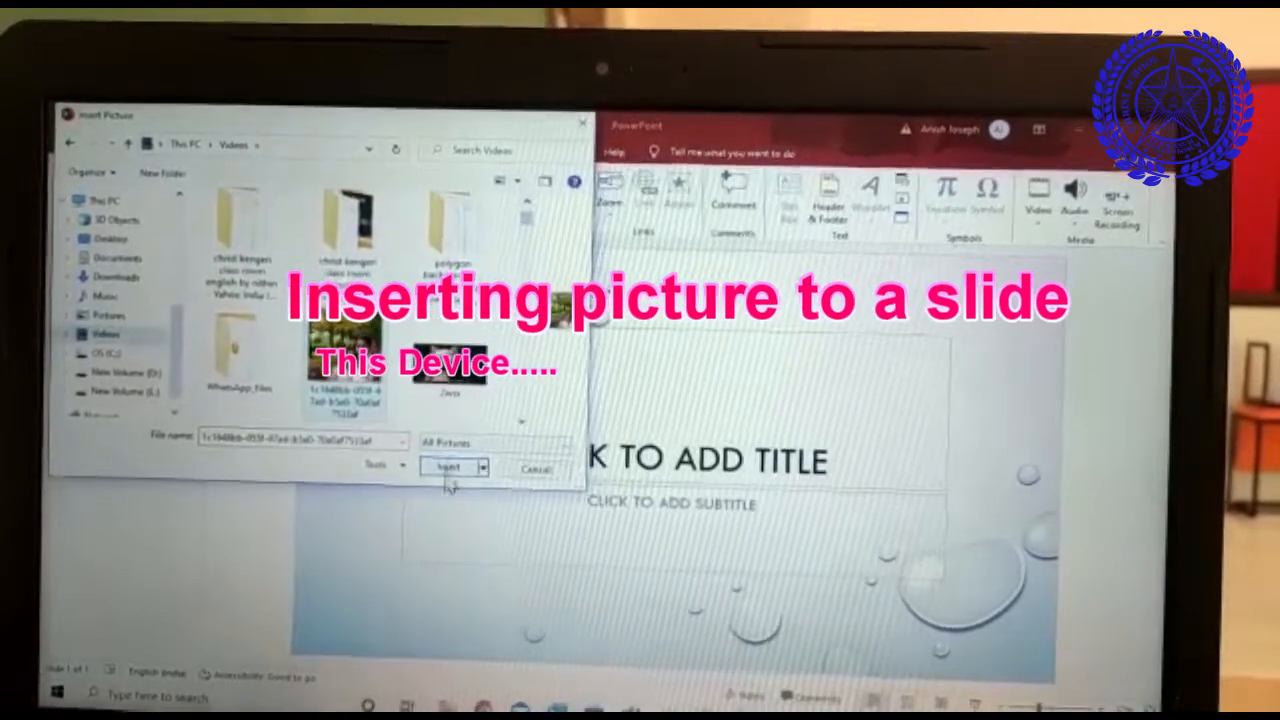
pyautogui.click(448, 468)
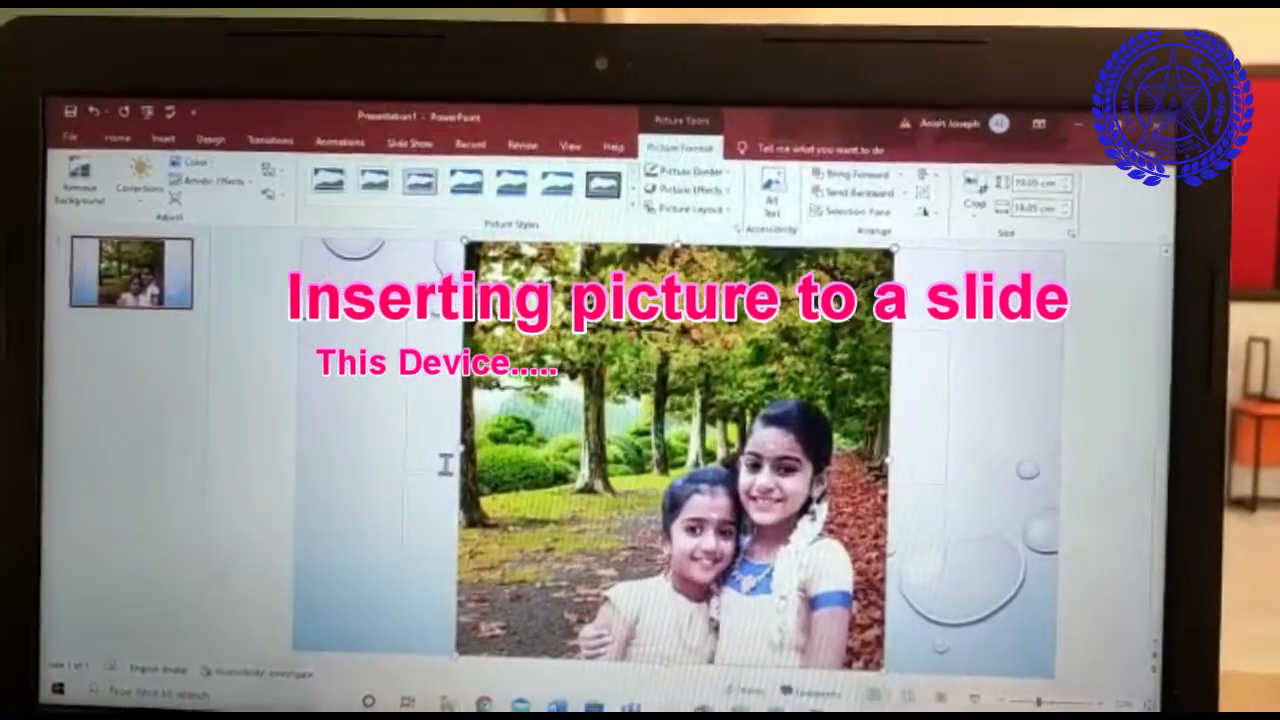